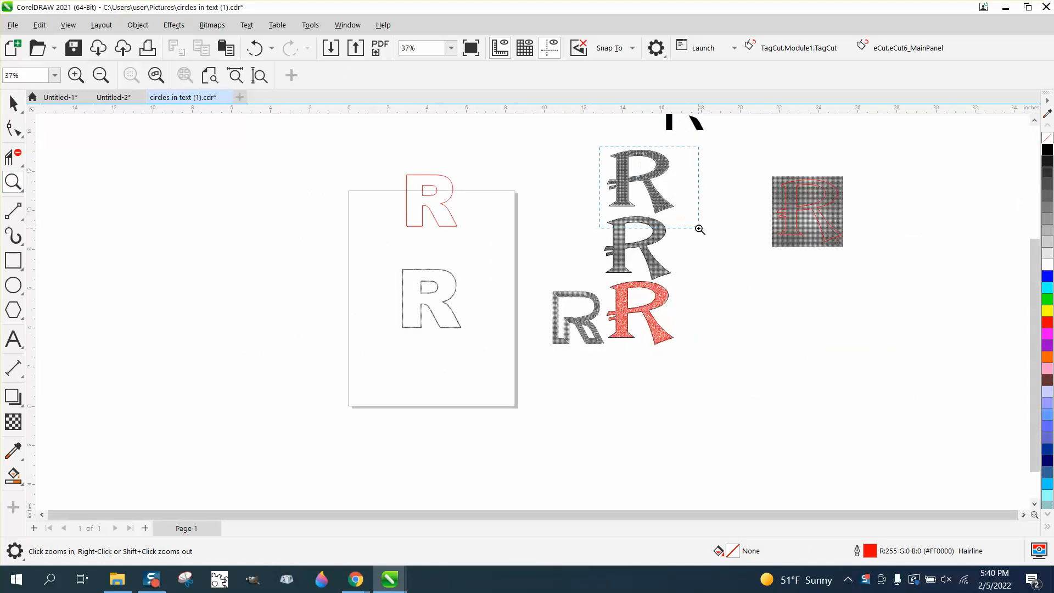
# - Zoom in step by step on the collection of R letter designs
pyautogui.click(699, 228)
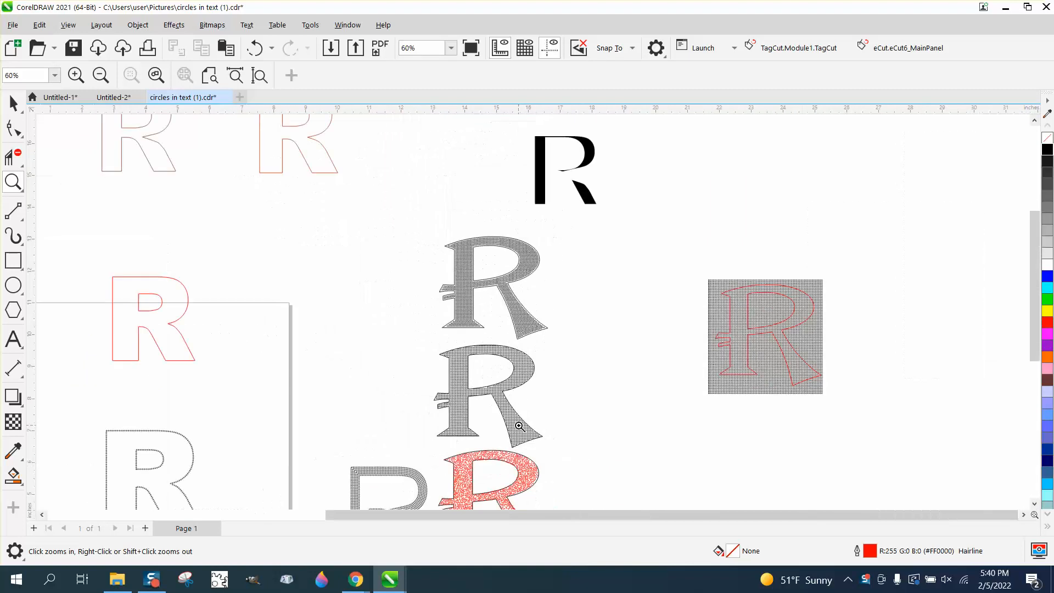
pyautogui.click(518, 426)
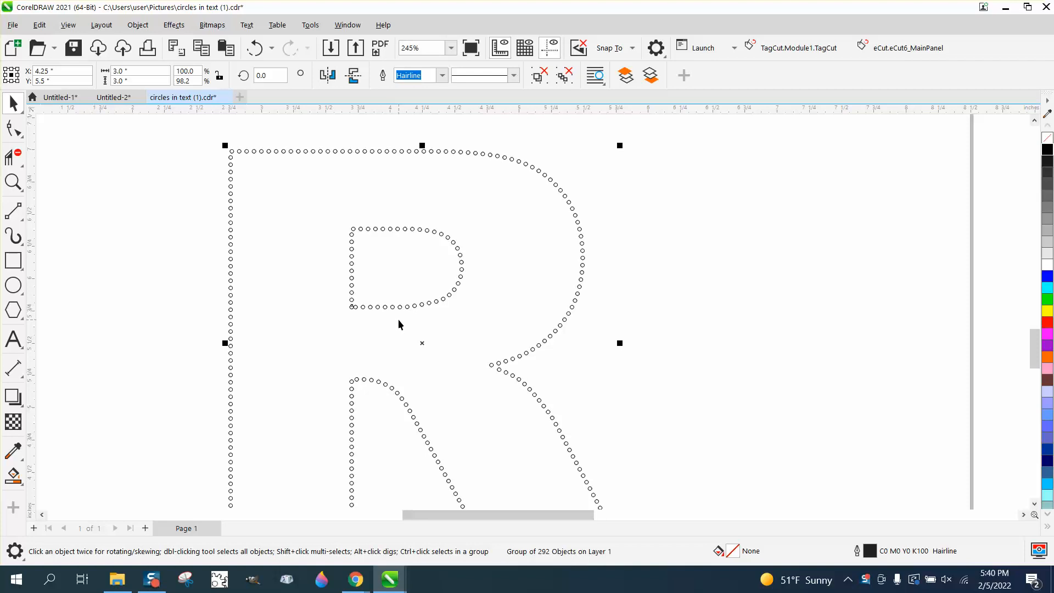
pyautogui.moveTo(632, 223)
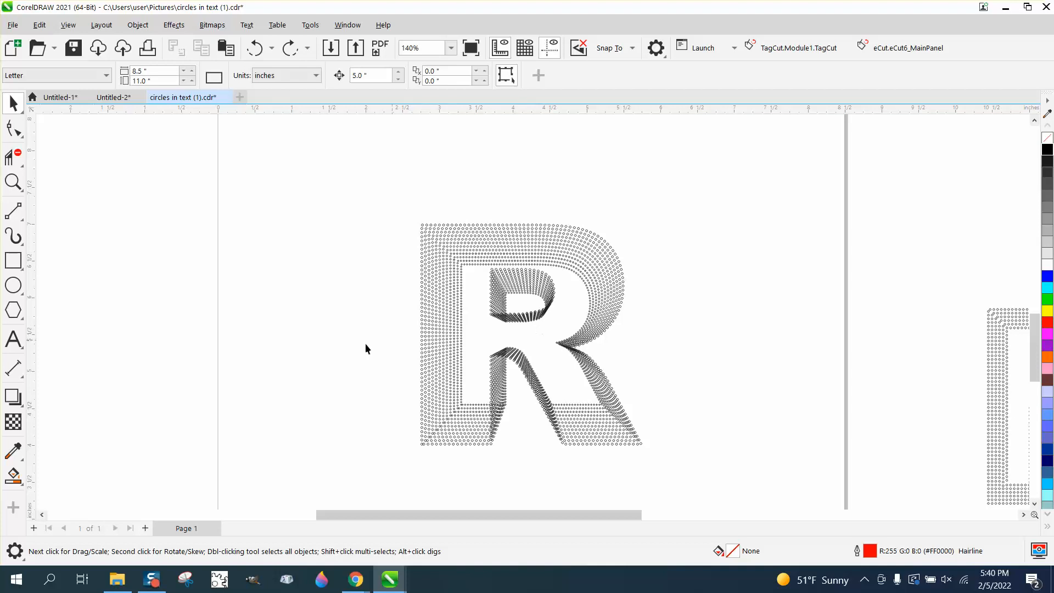
# - With the Pick tool active, zoom to bring the whole nested-dot R into view
pyautogui.click(13, 182)
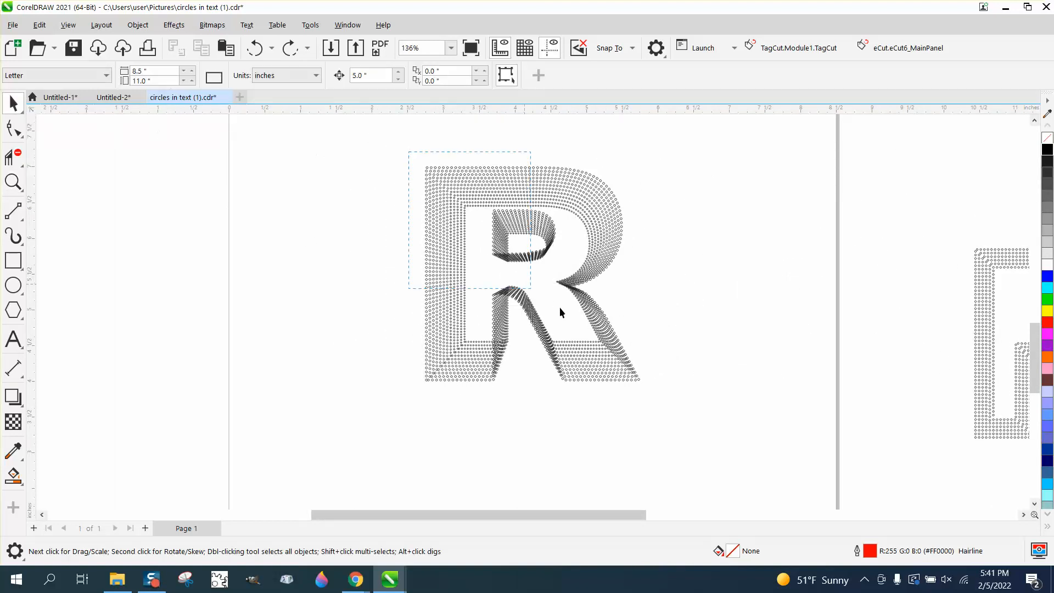
pyautogui.click(561, 313)
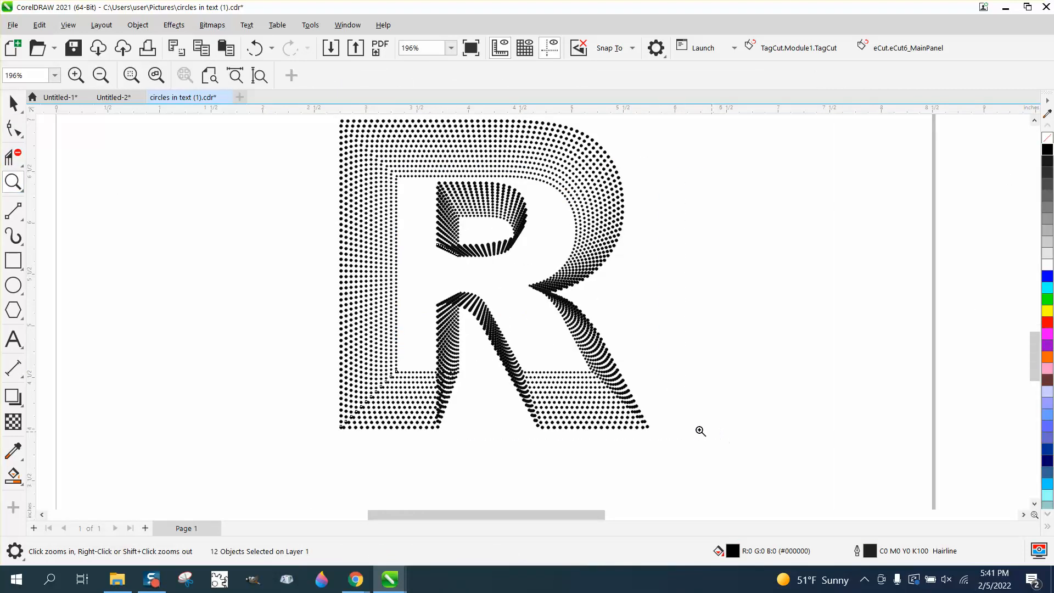
pyautogui.moveTo(562, 383)
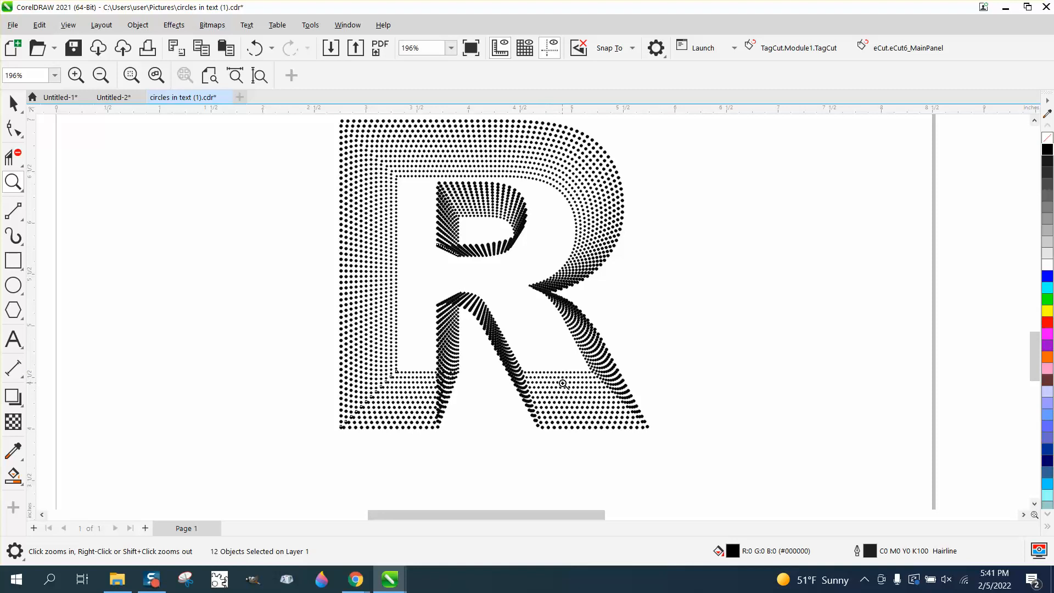
pyautogui.moveTo(424, 184)
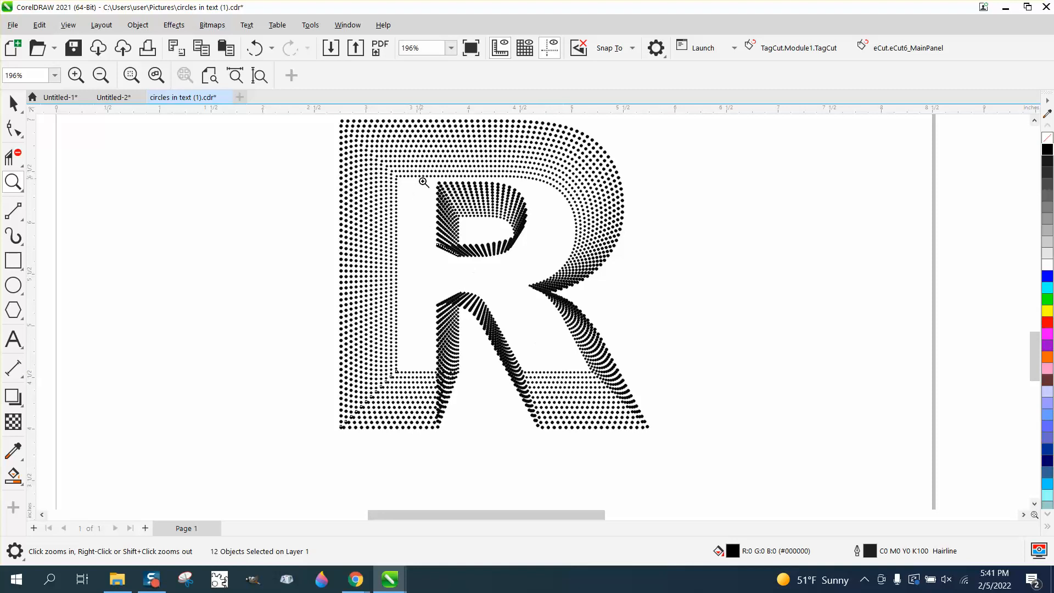
# - Zoom in close on the dotted chain-link R, then back out to about 176%
pyautogui.click(421, 184)
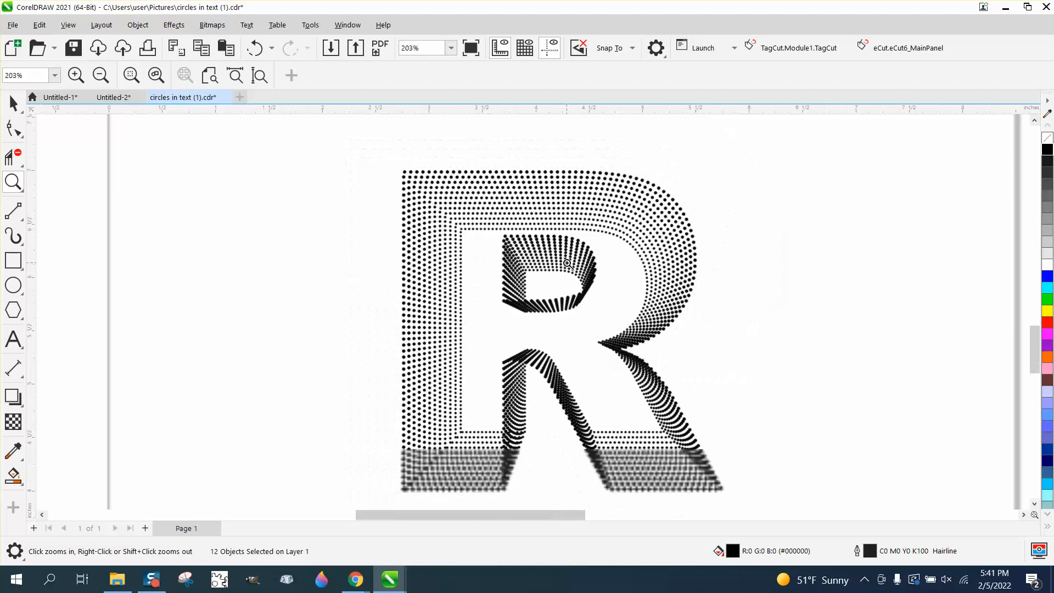
pyautogui.click(100, 74)
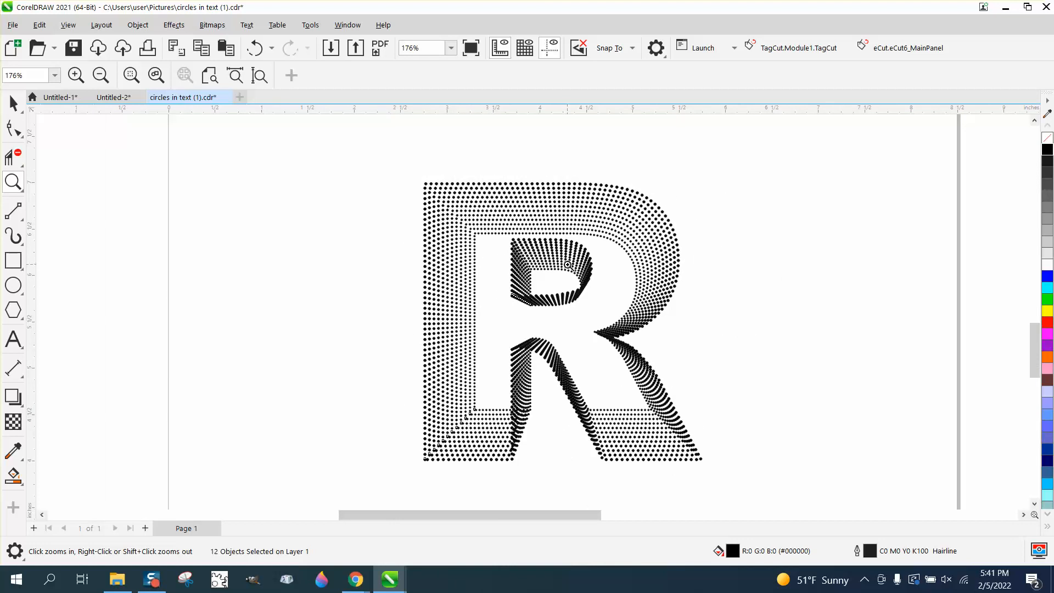